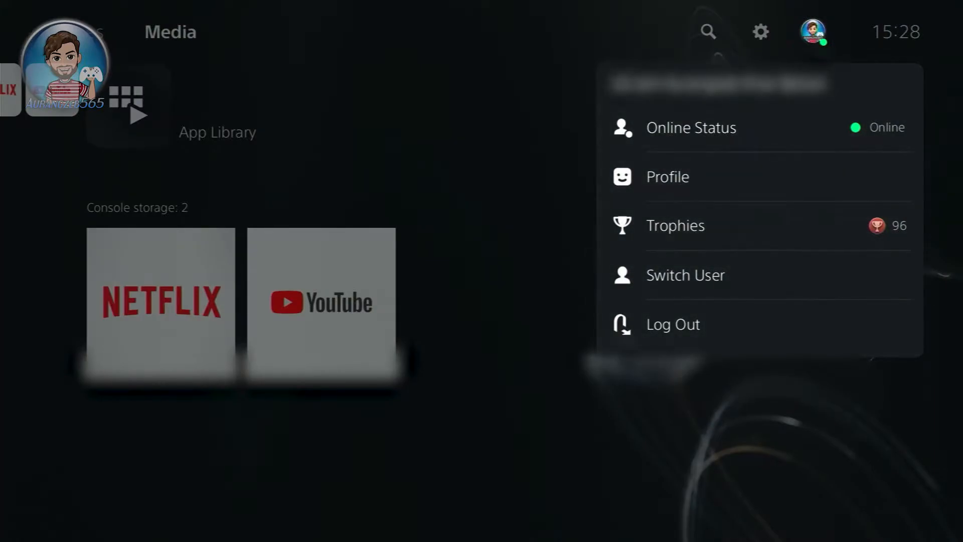
Switch user from the profile menu to launch the PS5 first-time setup
{"action": "left_click", "coordinate": [685, 275]}
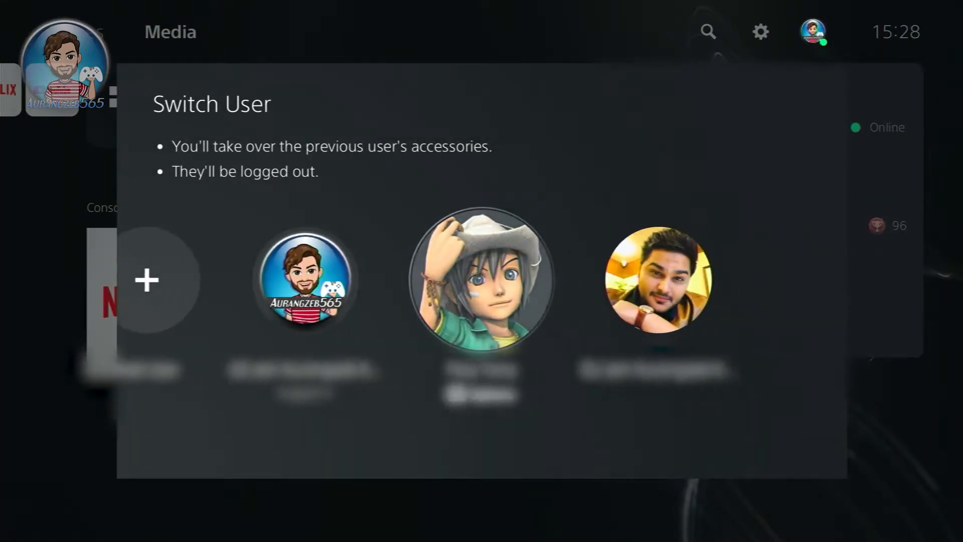
{"action": "left_click", "coordinate": [305, 280]}
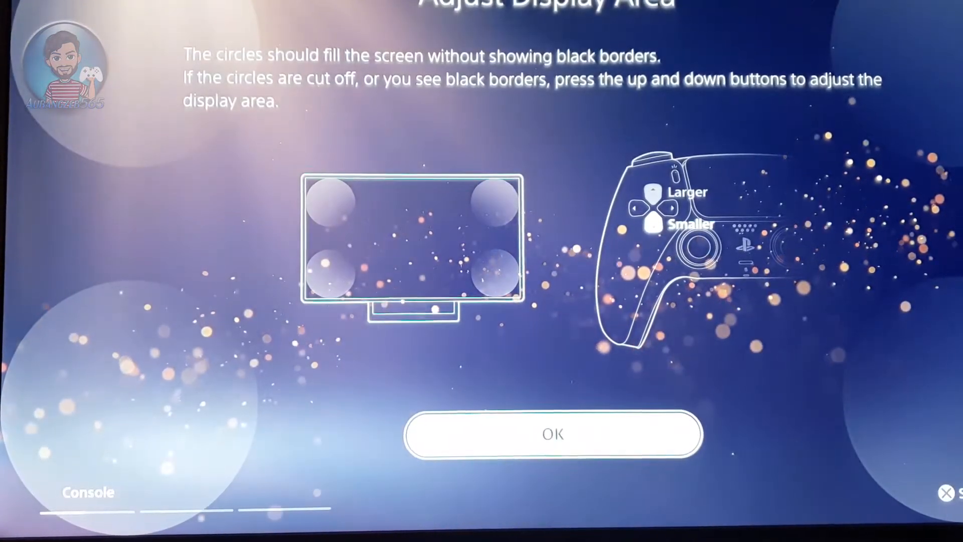
Accept the display area size and both HDR brightness settings
{"action": "left_click", "coordinate": [552, 434]}
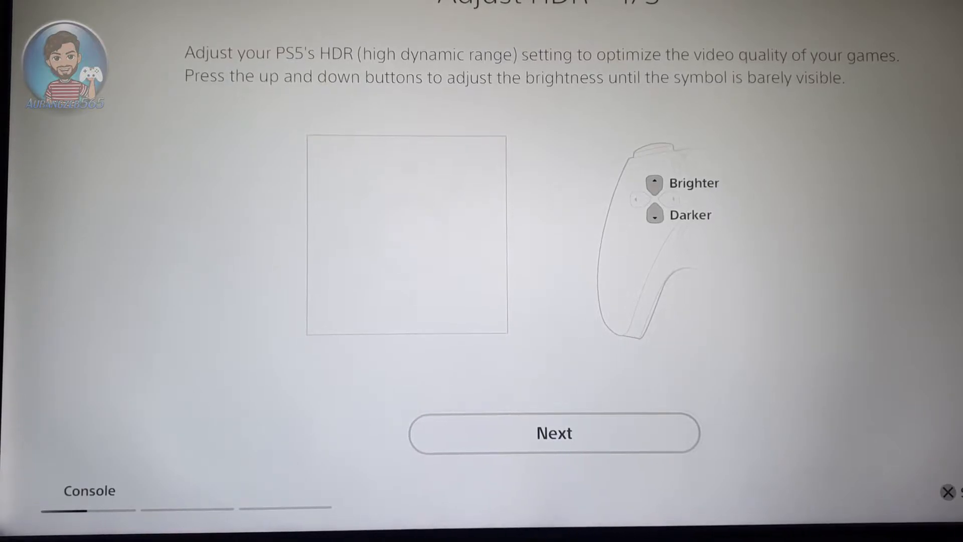
{"action": "left_click", "coordinate": [553, 432]}
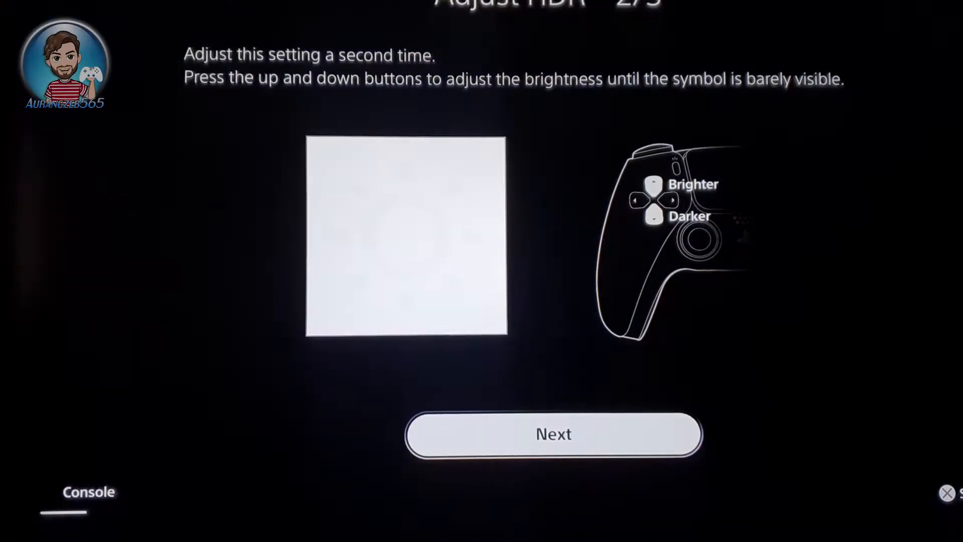
{"action": "left_click", "coordinate": [554, 434]}
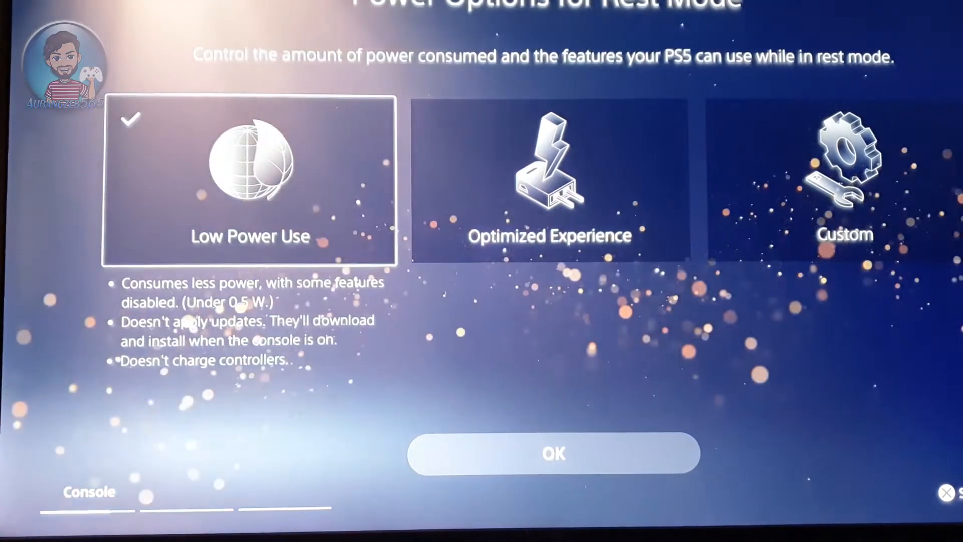
Confirm Low Power Use as the rest mode power option
{"action": "left_click", "coordinate": [551, 182]}
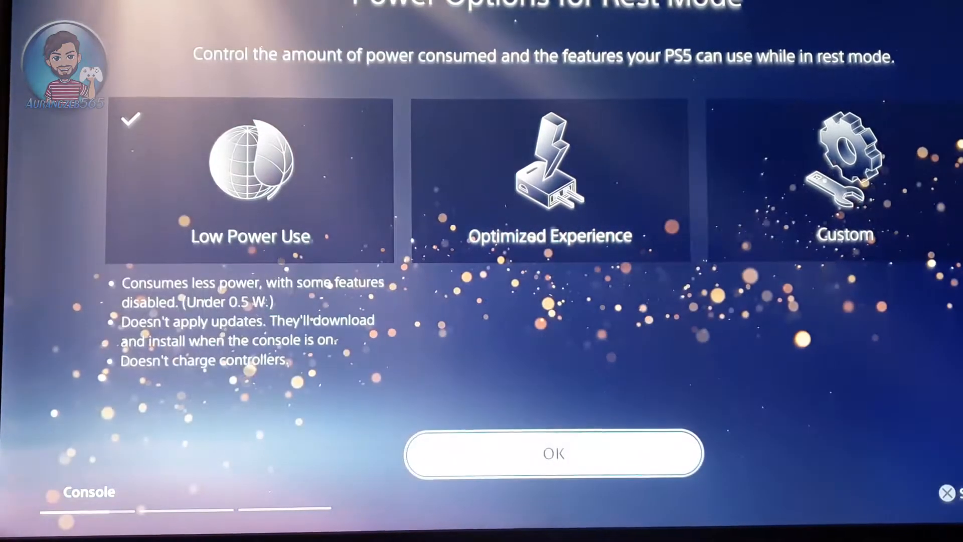
{"action": "left_click", "coordinate": [554, 454]}
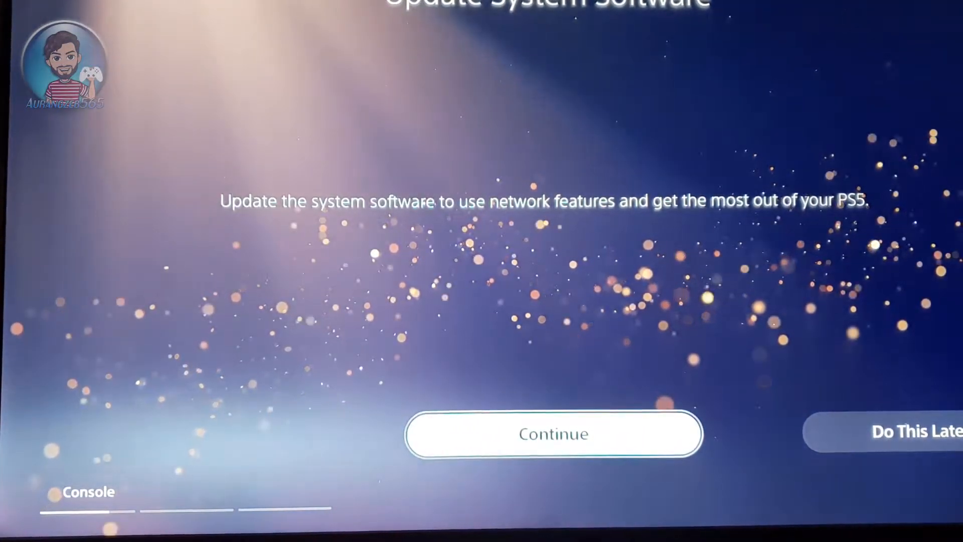
Install the system software update with restart, then update the controller software now
{"action": "left_click", "coordinate": [551, 433]}
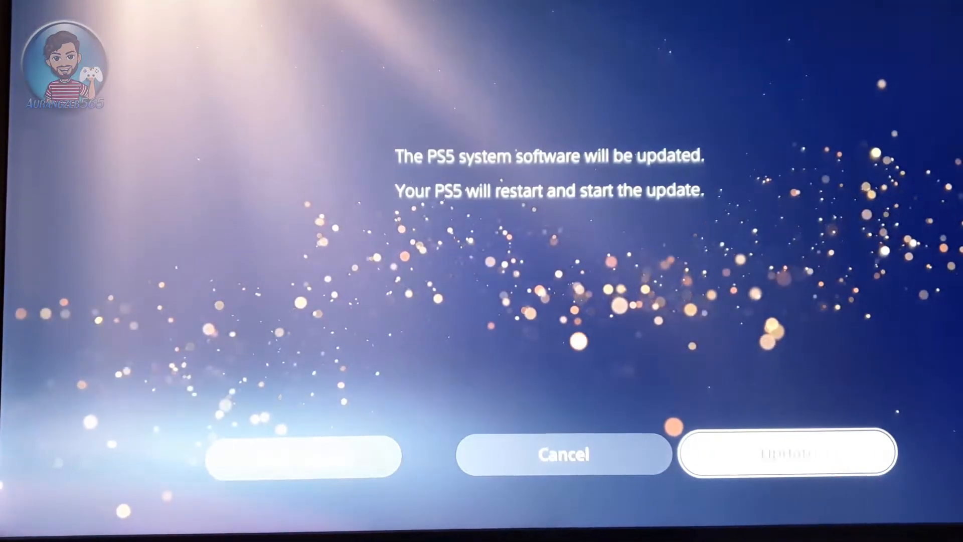
{"action": "left_click", "coordinate": [786, 453]}
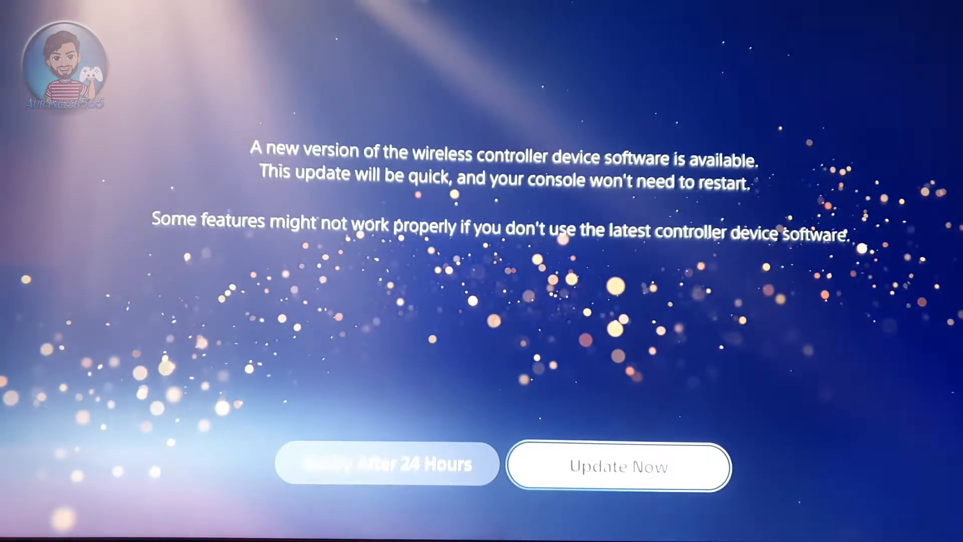
{"action": "left_click", "coordinate": [619, 466]}
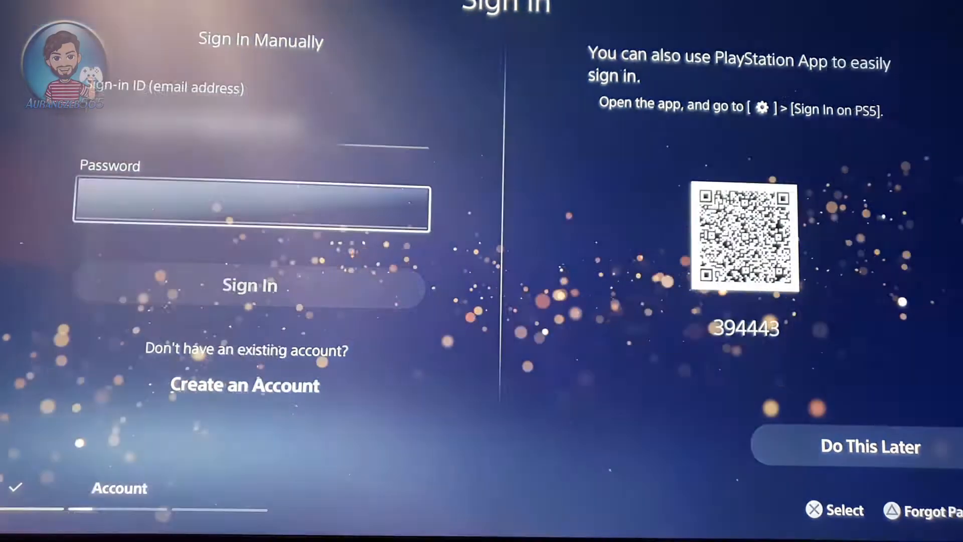
Sign in to the PSN account, clear the security and family notices, and start PS4 data transfer
{"action": "left_click", "coordinate": [249, 285]}
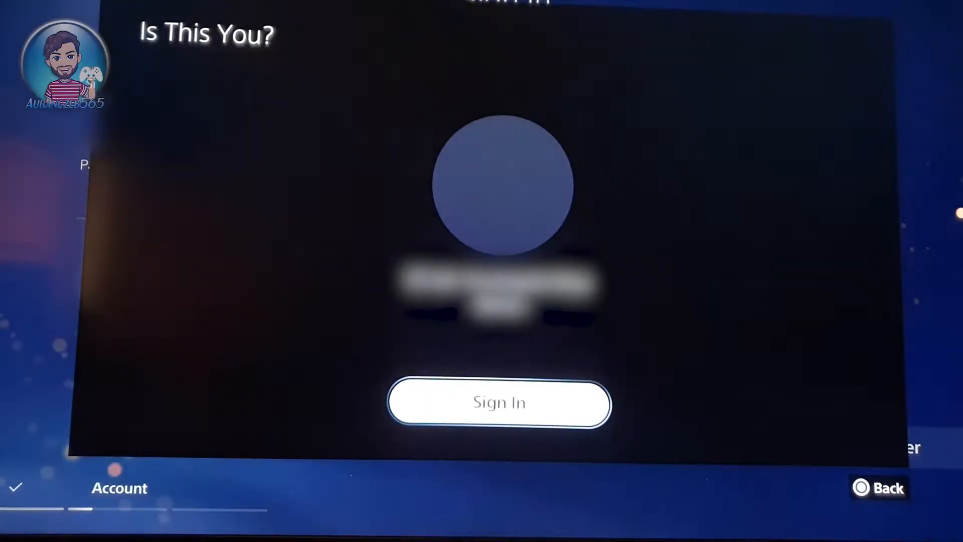
{"action": "left_click", "coordinate": [499, 403]}
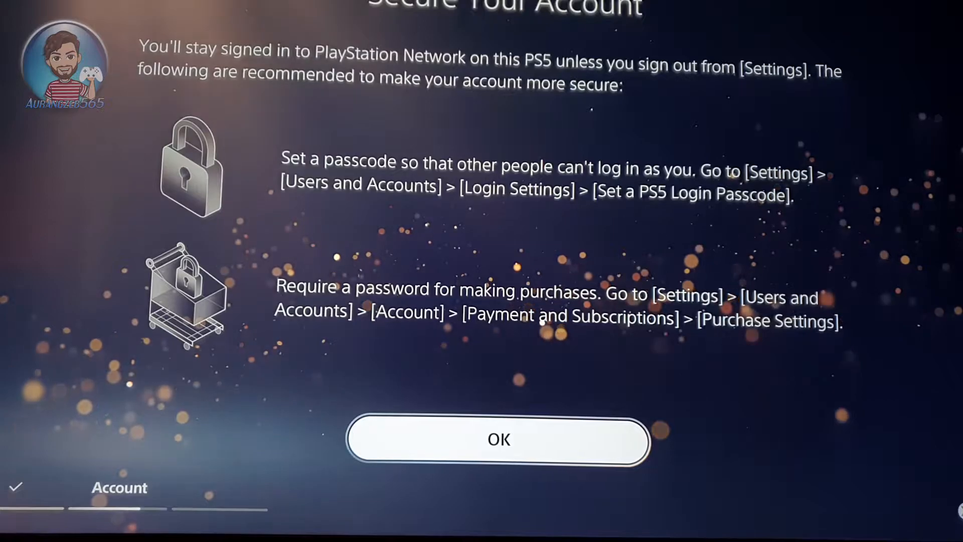
{"action": "left_click", "coordinate": [497, 439]}
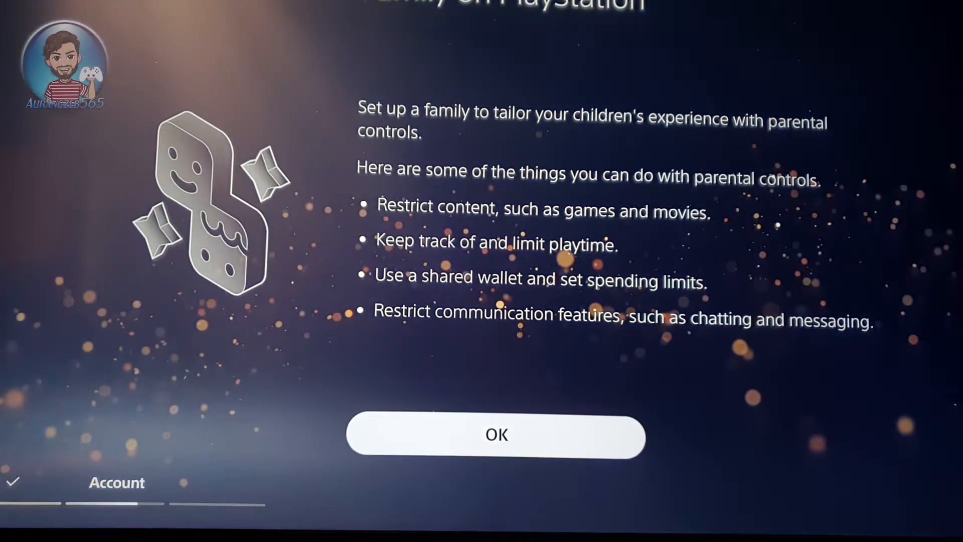
{"action": "left_click", "coordinate": [494, 434]}
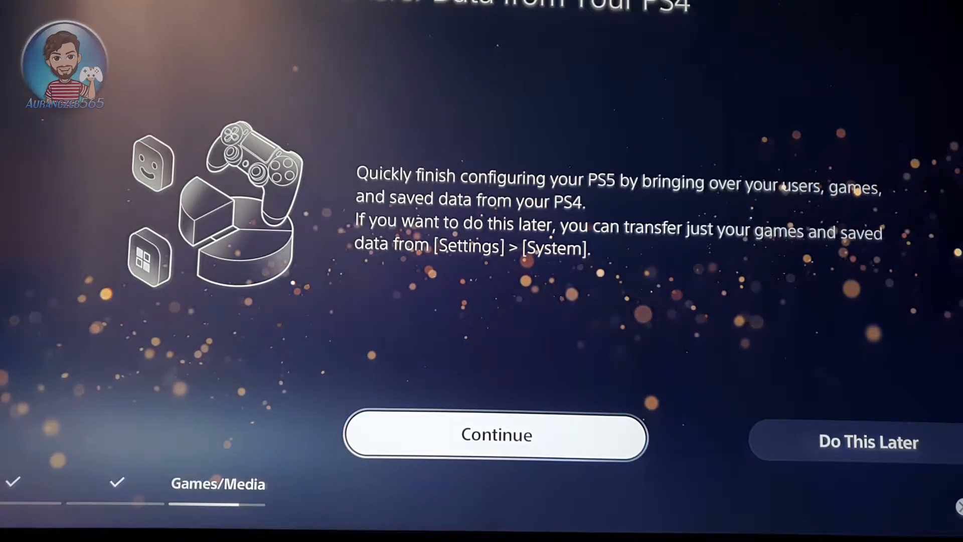
{"action": "left_click", "coordinate": [495, 435]}
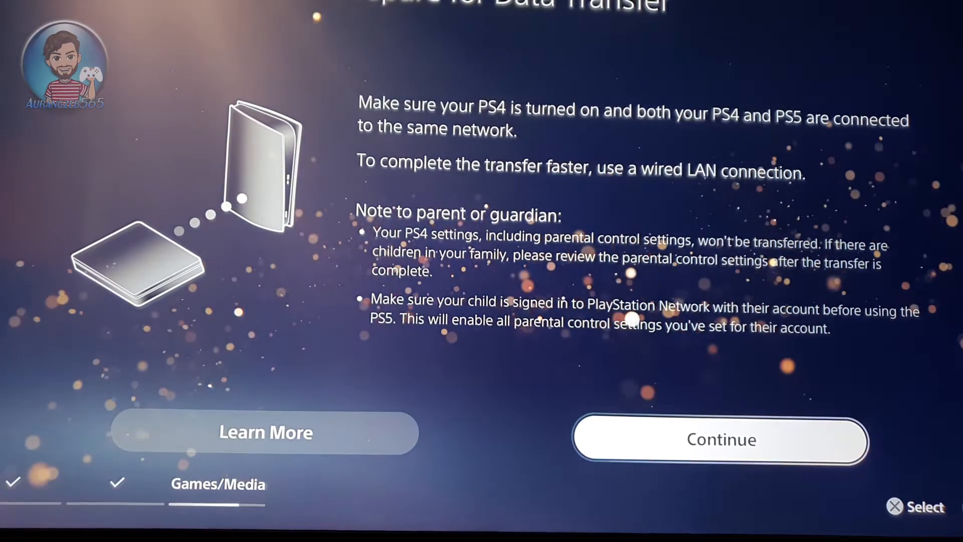
Continue the data transfer preparation once the PS4 is ready
{"action": "left_click", "coordinate": [720, 439]}
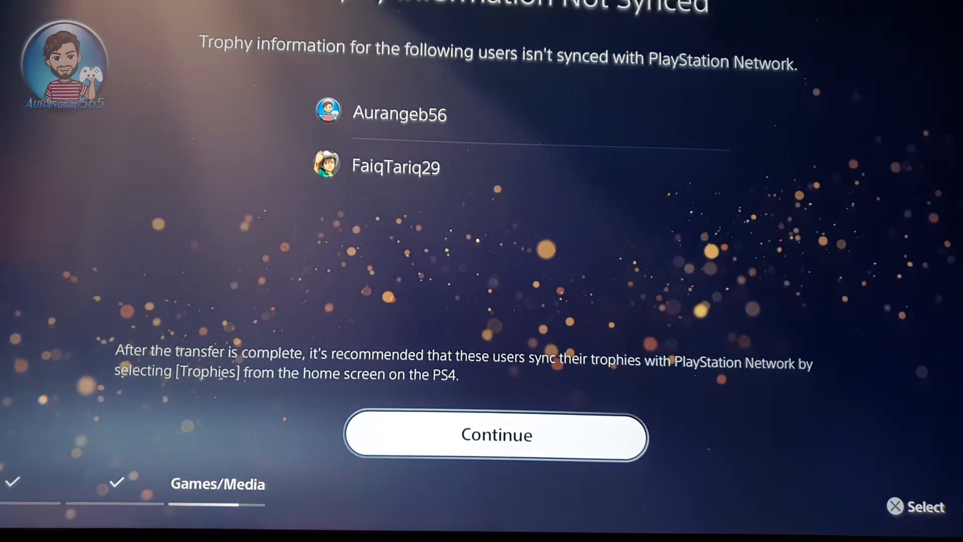
Acknowledge the unsynced trophies notice and start transferring user and saved data
{"action": "left_click", "coordinate": [495, 434]}
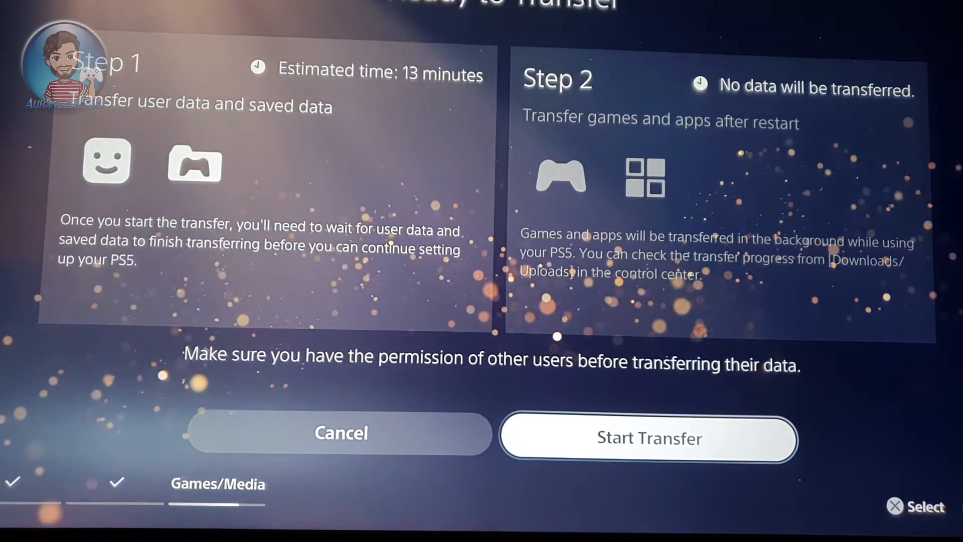
{"action": "left_click", "coordinate": [647, 439]}
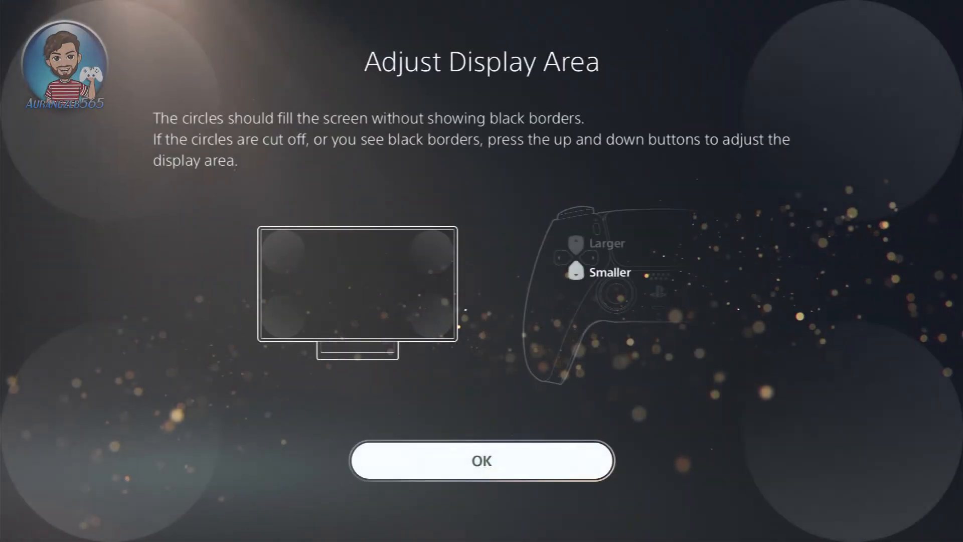
Accept the display area, then browse the Game Library's USB storage games to Final Fantasy VII Remake
{"action": "left_click", "coordinate": [481, 461]}
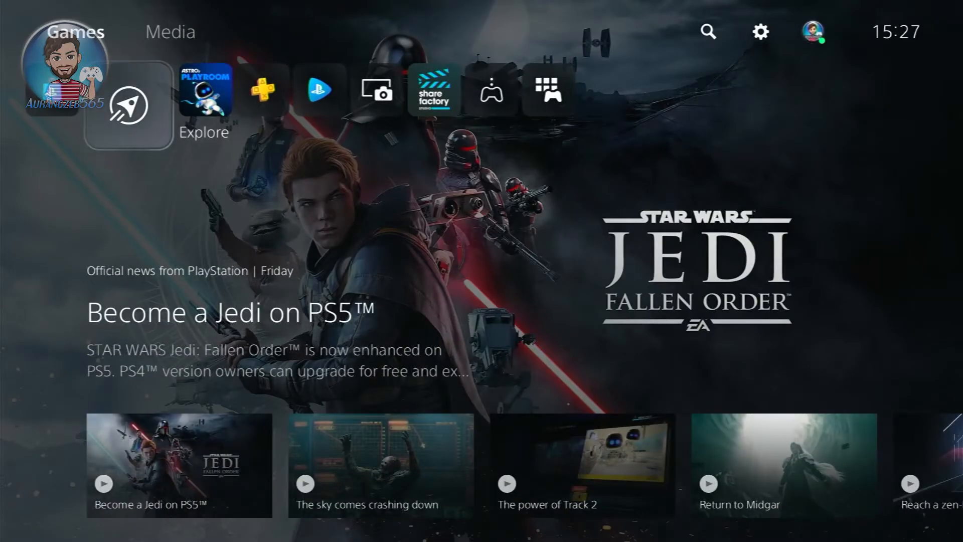
{"action": "left_click", "coordinate": [377, 92]}
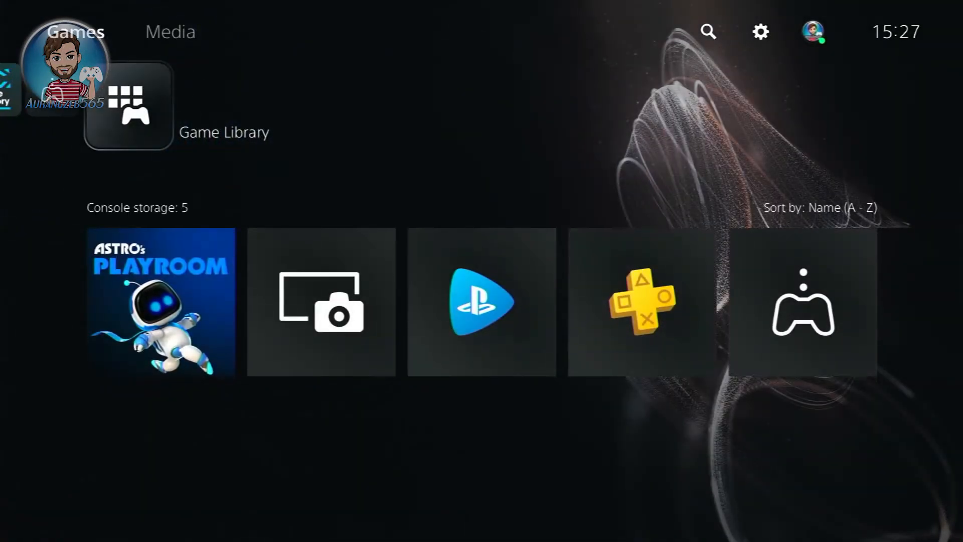
{"action": "left_click", "coordinate": [127, 106]}
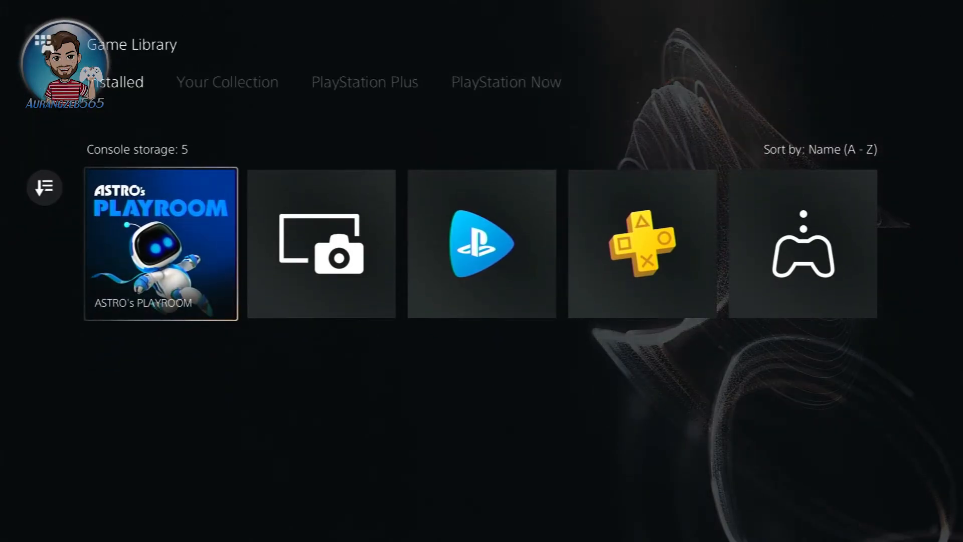
{"action": "left_click", "coordinate": [227, 81]}
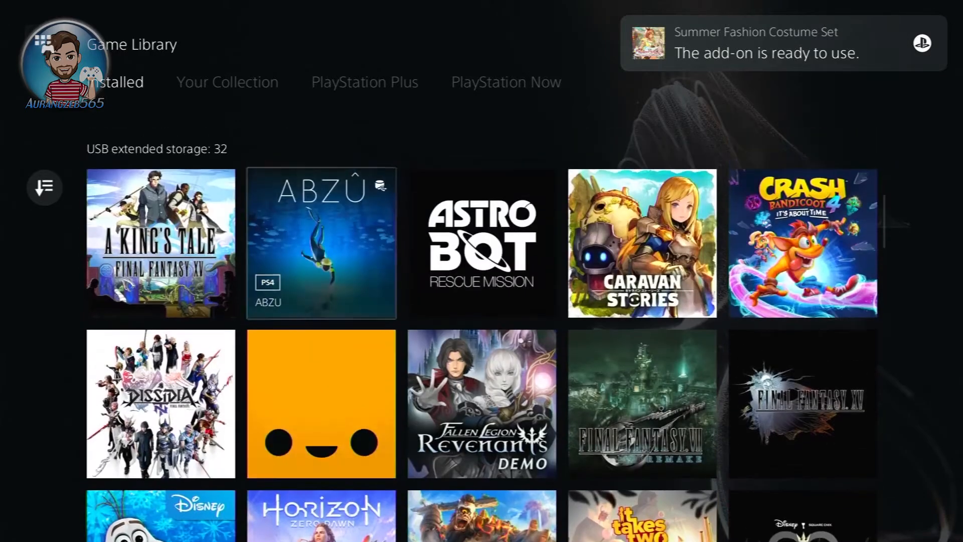
{"action": "scroll", "scroll_direction": "down", "scroll_amount": 3}
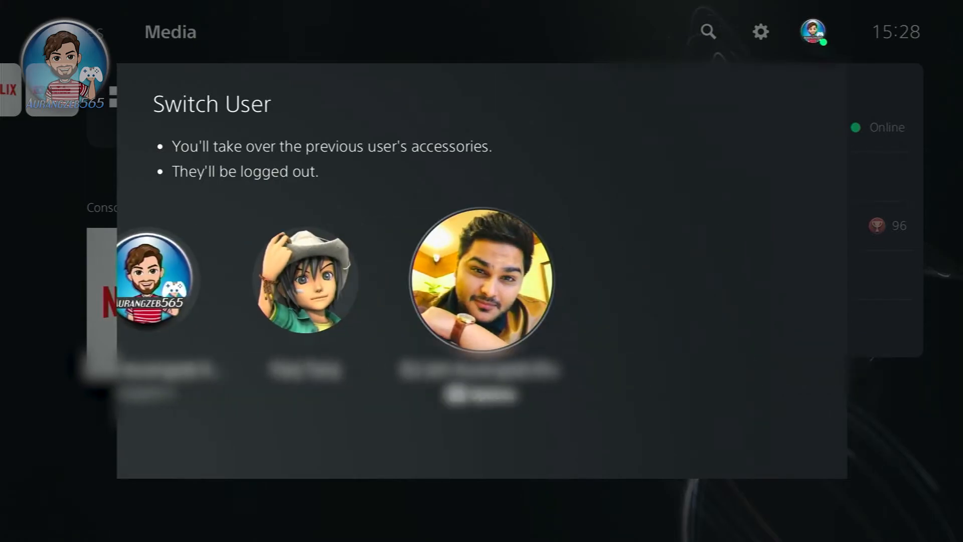
{"action": "scroll", "scroll_direction": "left", "scroll_amount": 3}
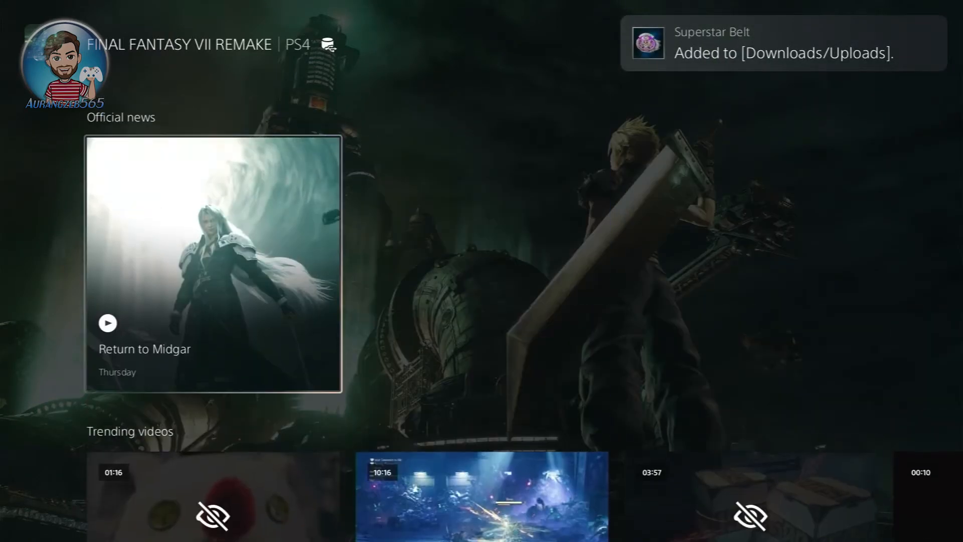
Download the free PS5 upgrade, confirming the $0.00 purchase, and view its Downloads/Copies
{"action": "scroll", "scroll_direction": "up", "scroll_amount": 3}
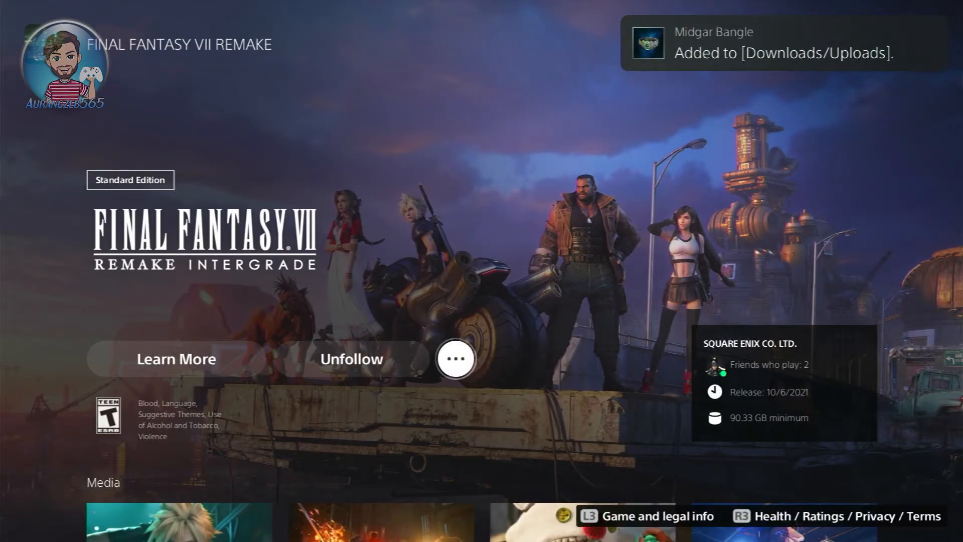
{"action": "left_click", "coordinate": [456, 359]}
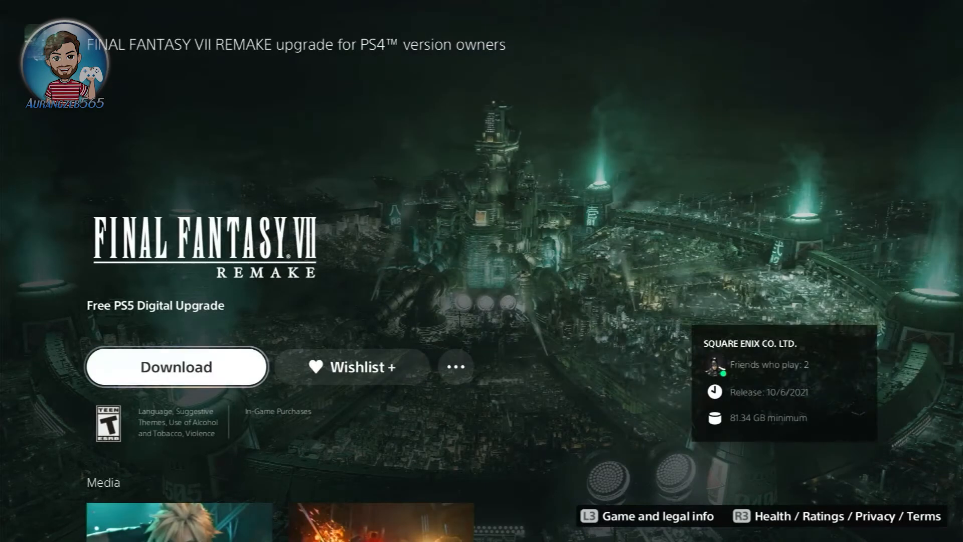
{"action": "left_click", "coordinate": [176, 367]}
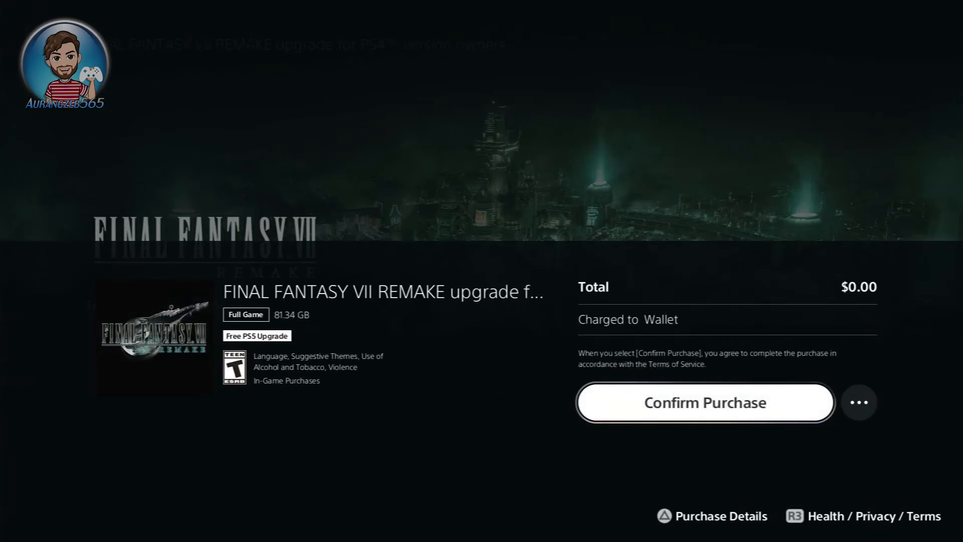
{"action": "left_click", "coordinate": [704, 401]}
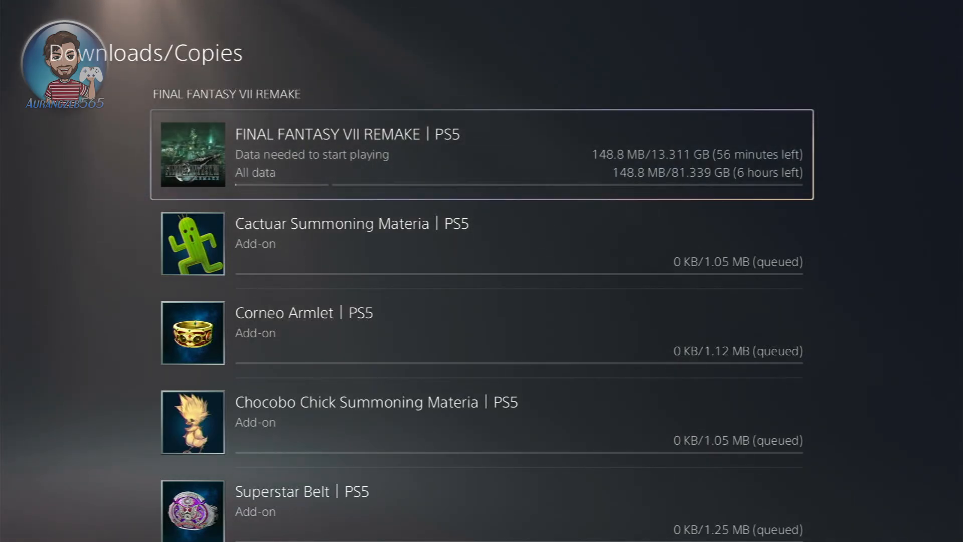
{"action": "scroll", "scroll_direction": "down", "scroll_amount": 3}
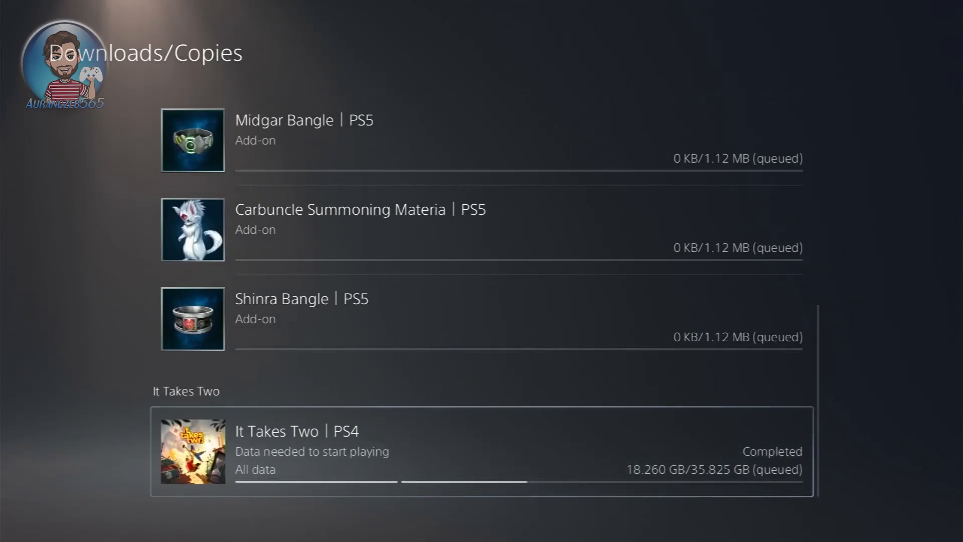
{"action": "scroll", "scroll_direction": "up", "scroll_amount": 3}
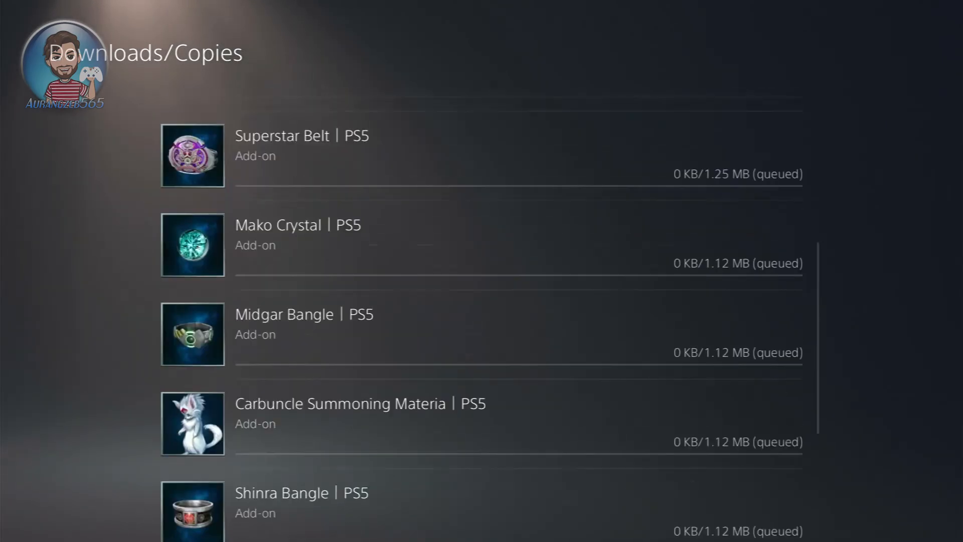